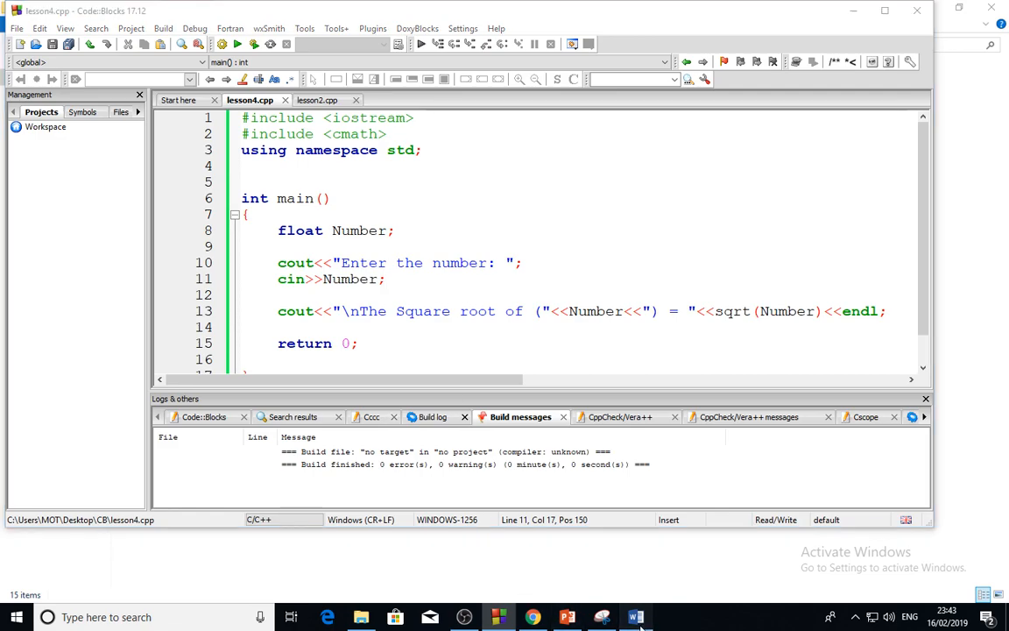
Browse the Word cmath reference's function table from cbrt() down to sin().
click(630, 614)
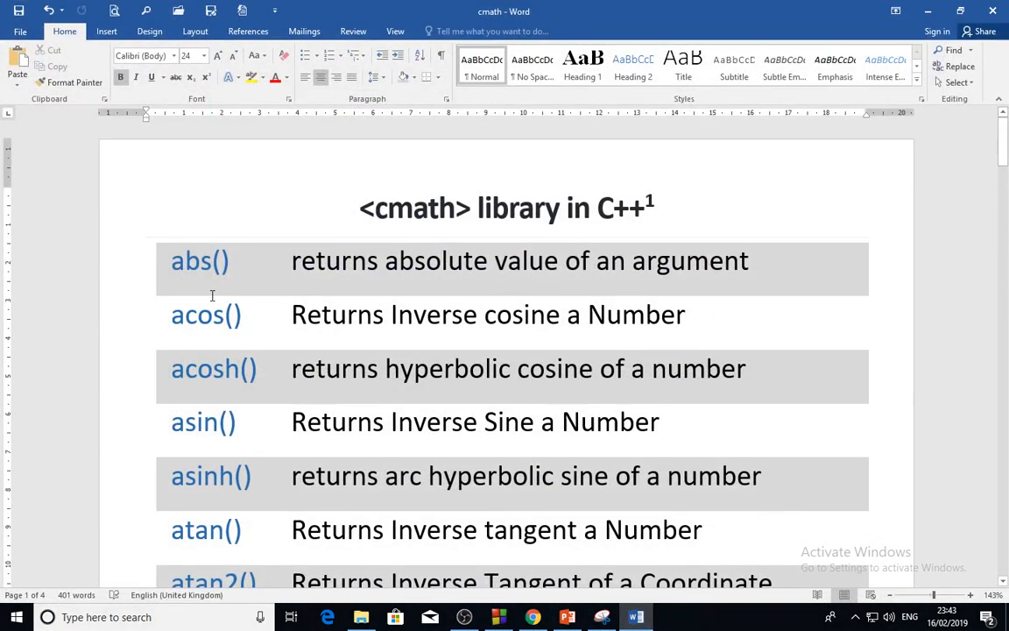
scroll(down, 3)
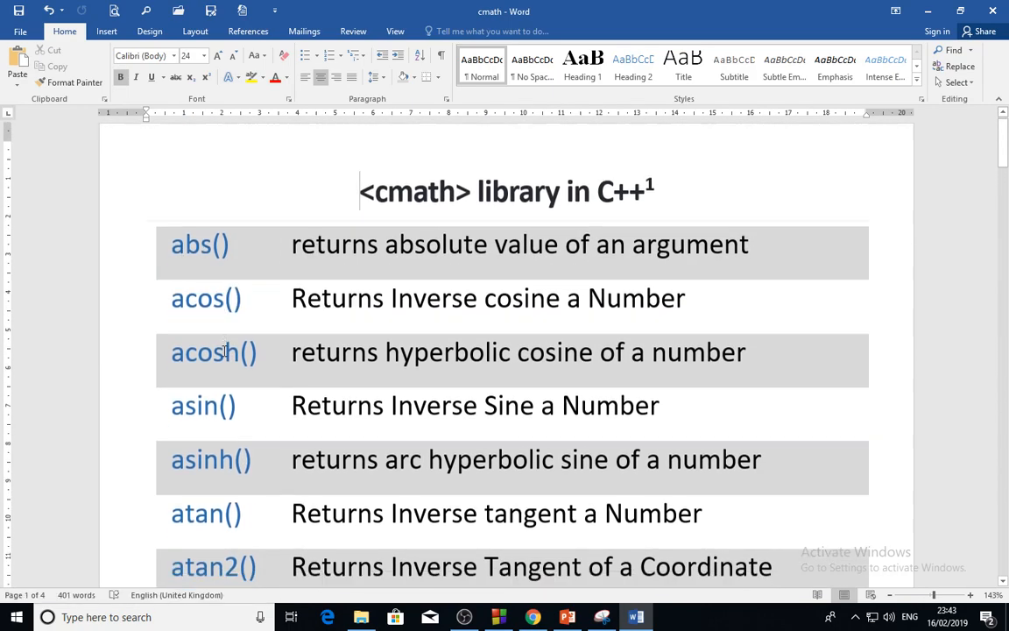
scroll(down, 3)
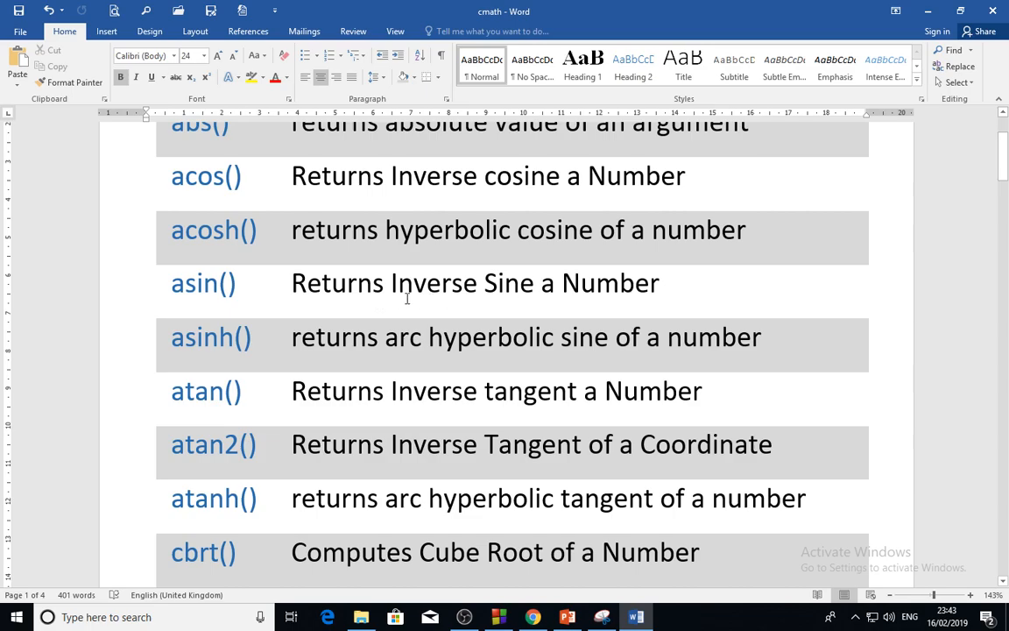
scroll(down, 3)
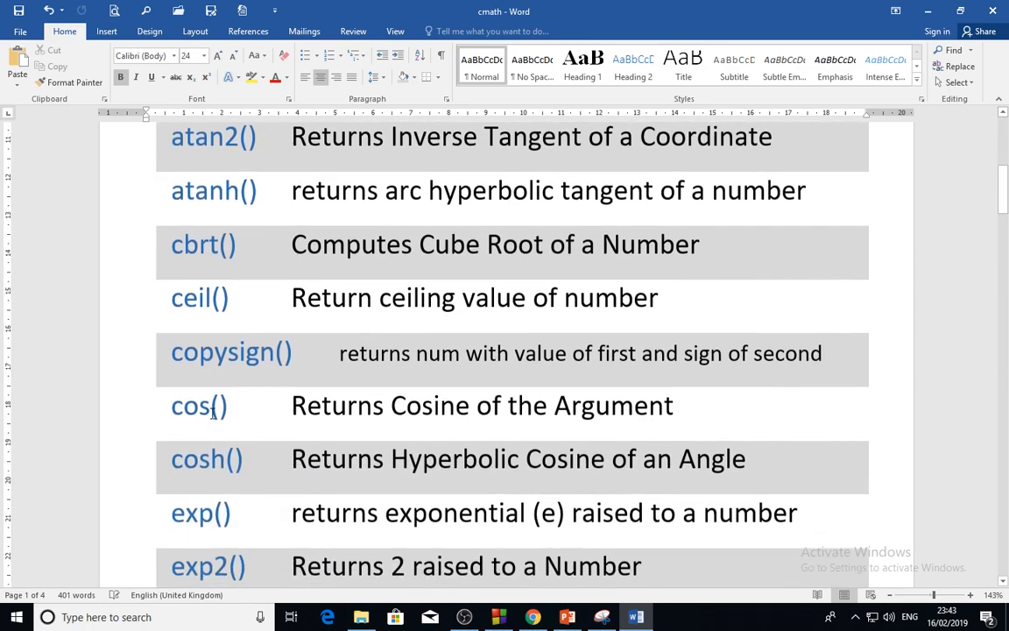
scroll(down, 3)
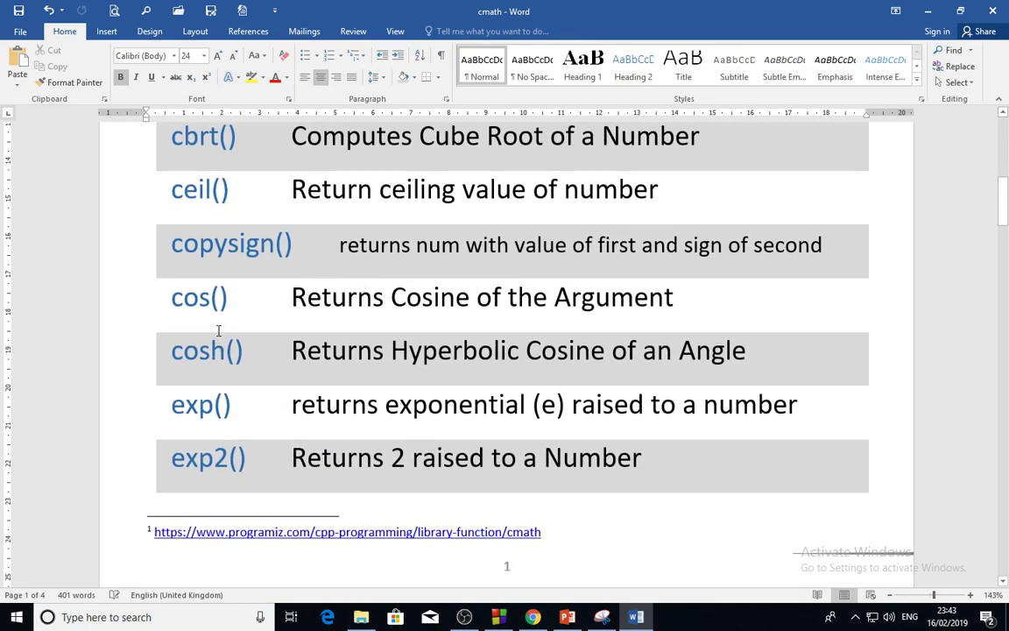
scroll(down, 3)
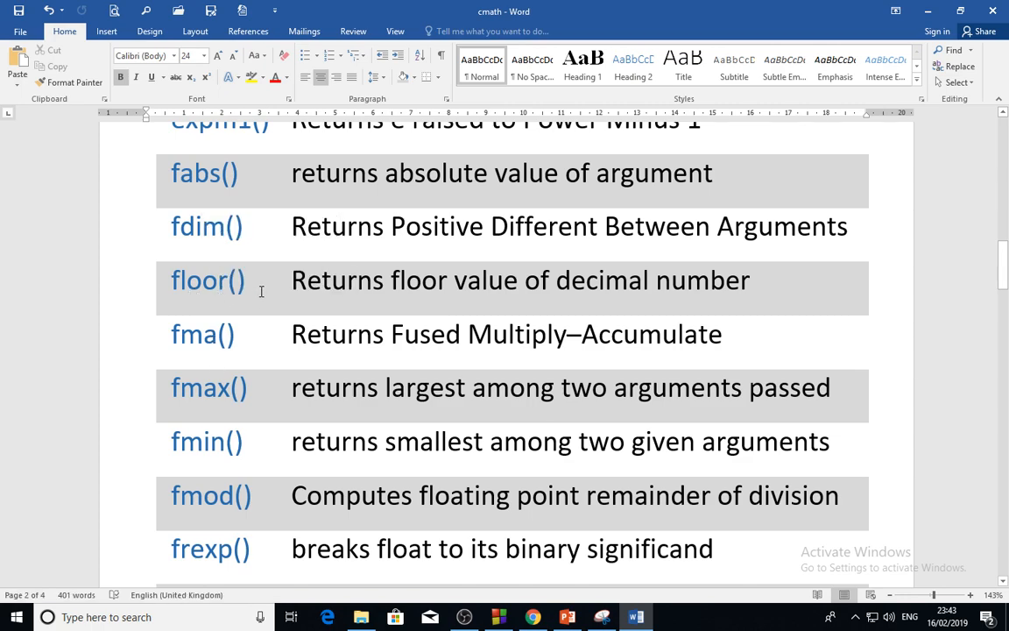
mouse_move(201, 293)
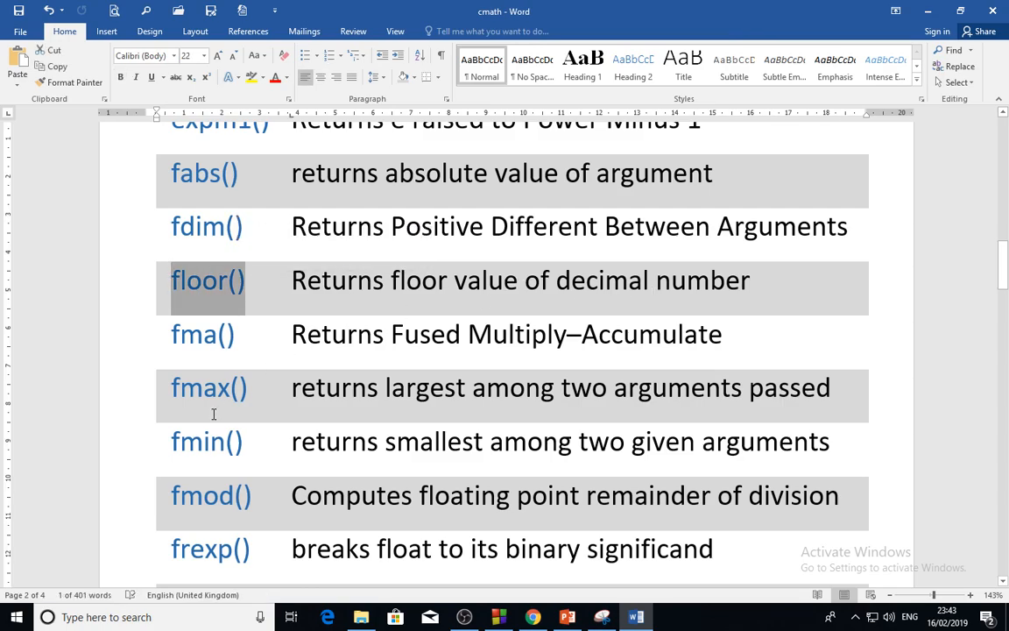
scroll(down, 3)
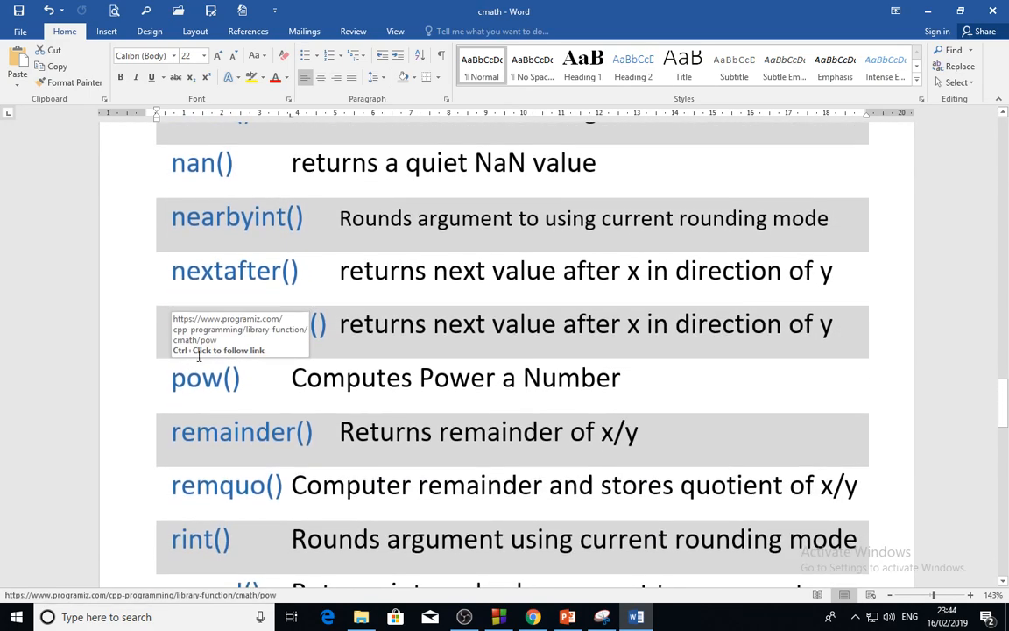
scroll(down, 3)
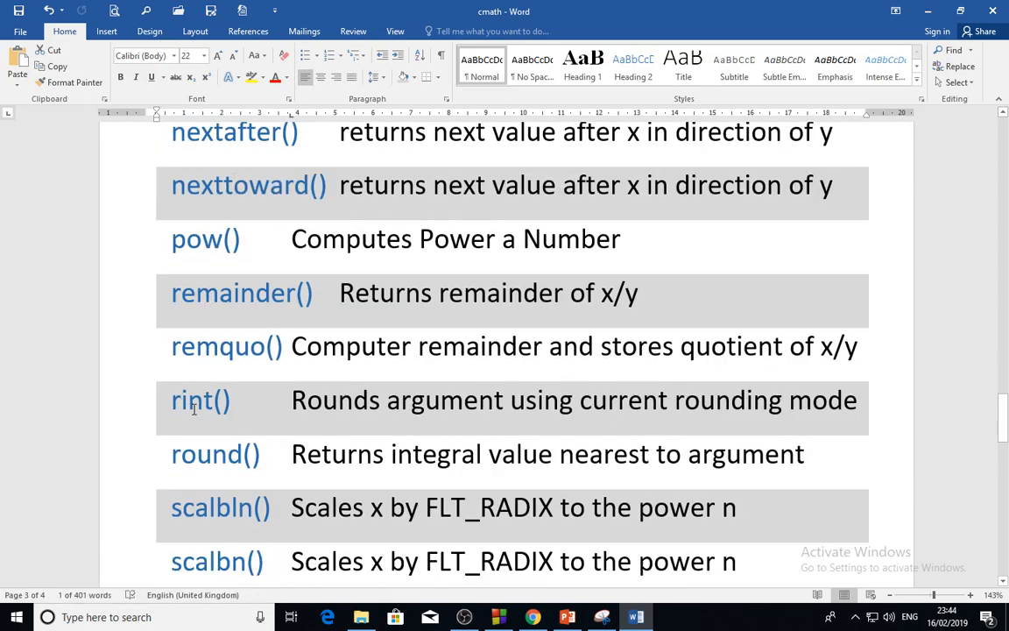
scroll(down, 3)
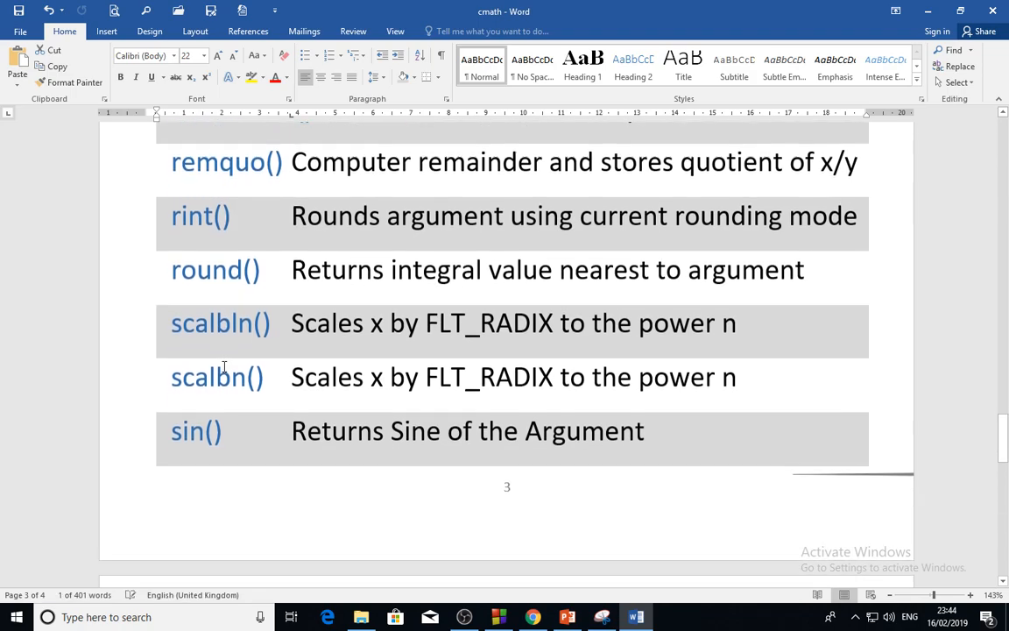
scroll(down, 3)
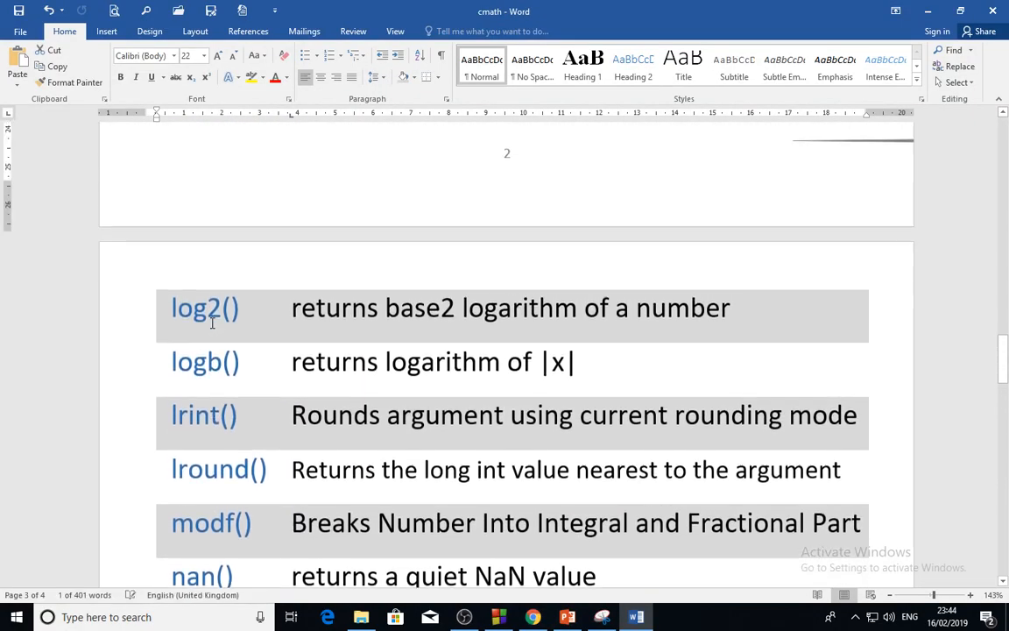
scroll(down, 3)
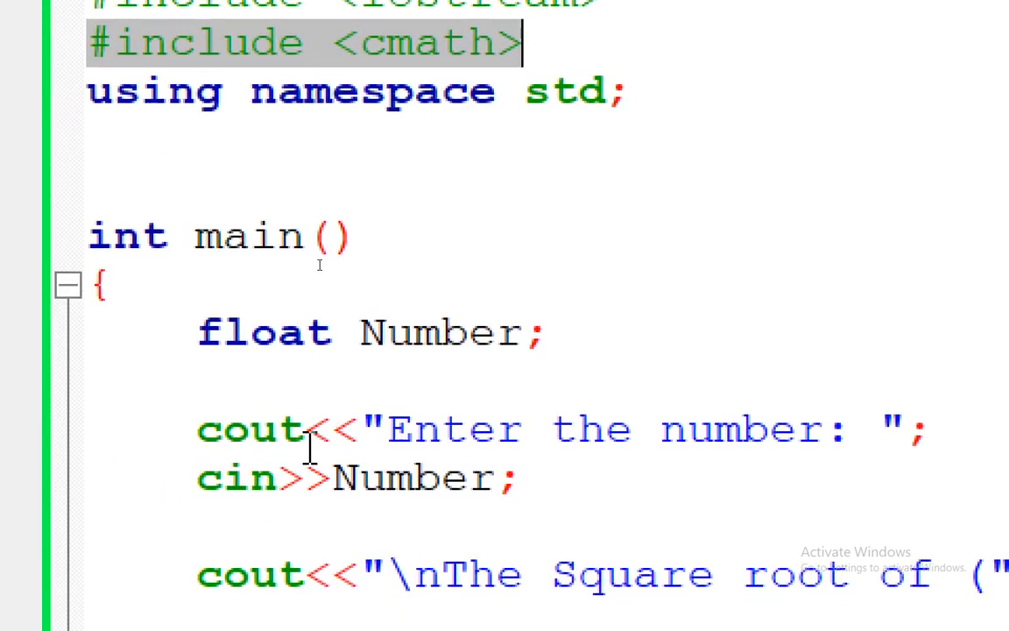
Scroll lesson4.cpp to review the #include <cmath> line and the sqrt(Number) call.
scroll(down, 3)
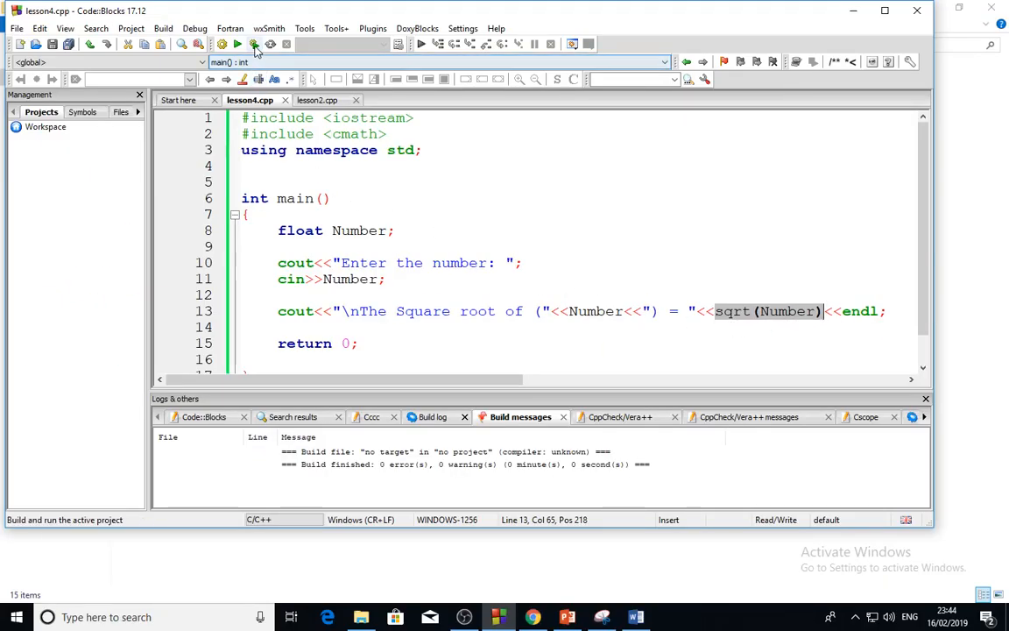
Build and run lesson4 with input 16, printing square root 4, then dismiss the console.
click(252, 44)
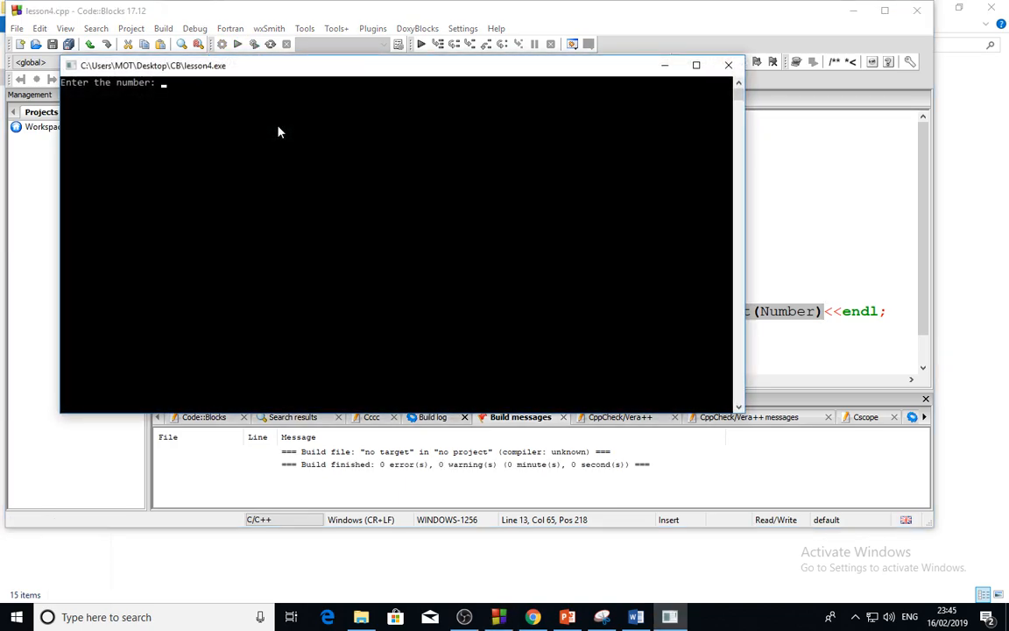
text(16)
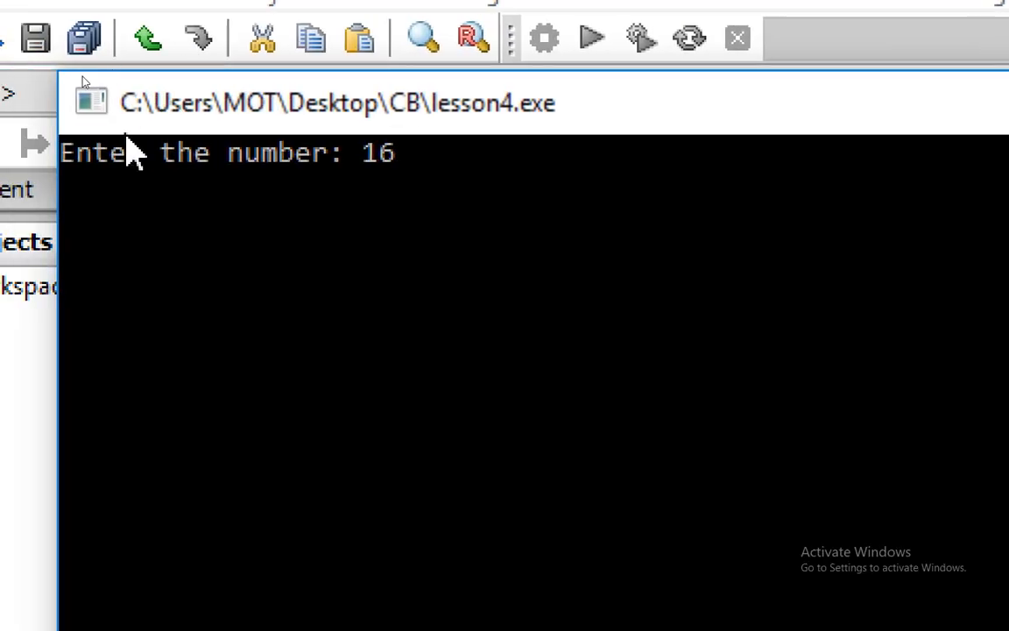
key(enter)
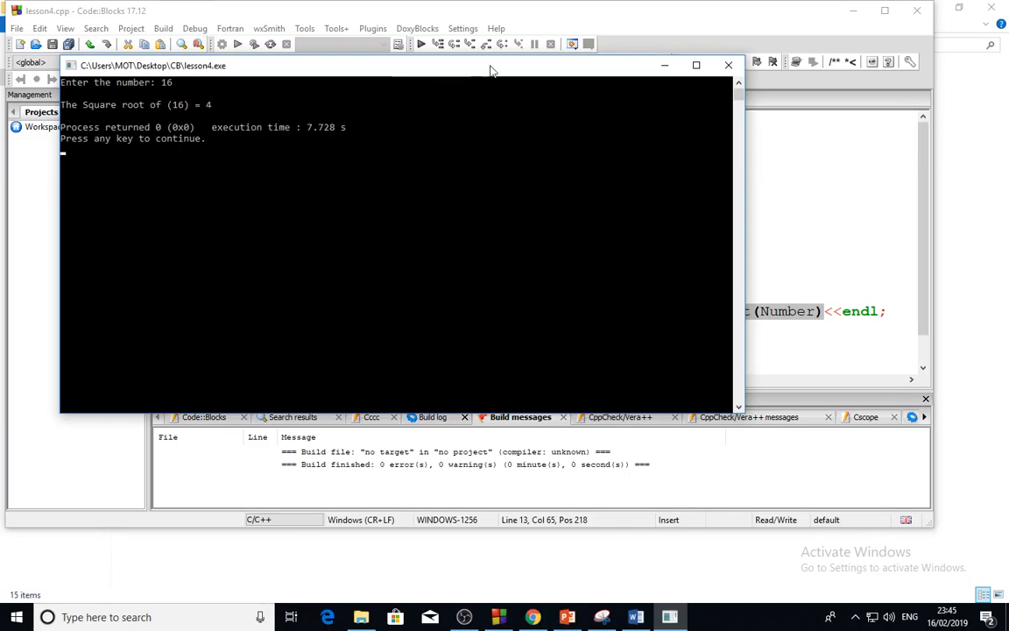
click(728, 65)
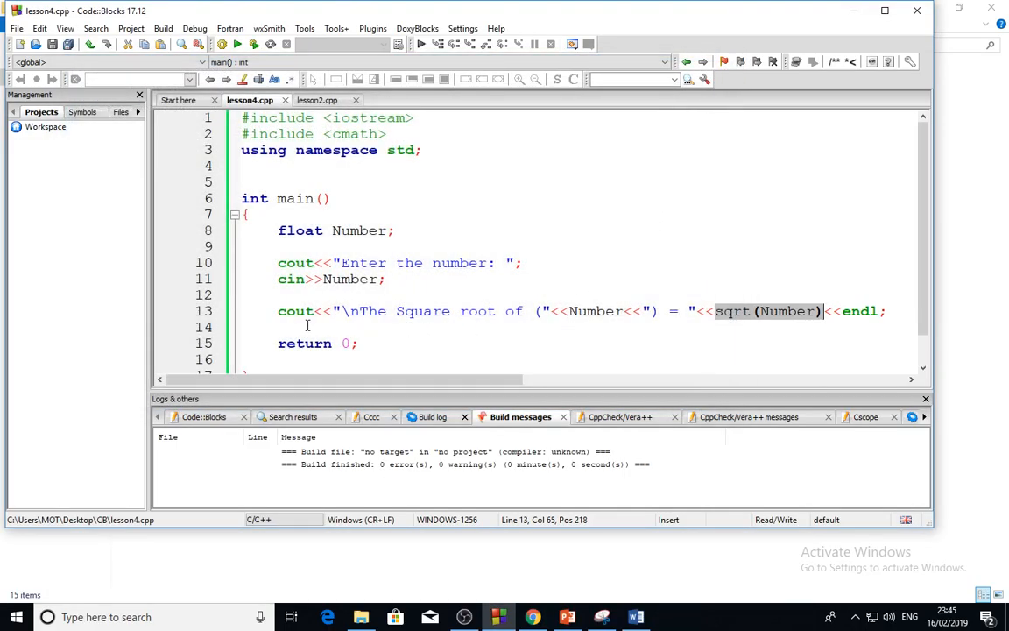
Start line 14 with cout<<"\n"<<Number<<"^2 = ", removing a stray extra quote.
text(c)
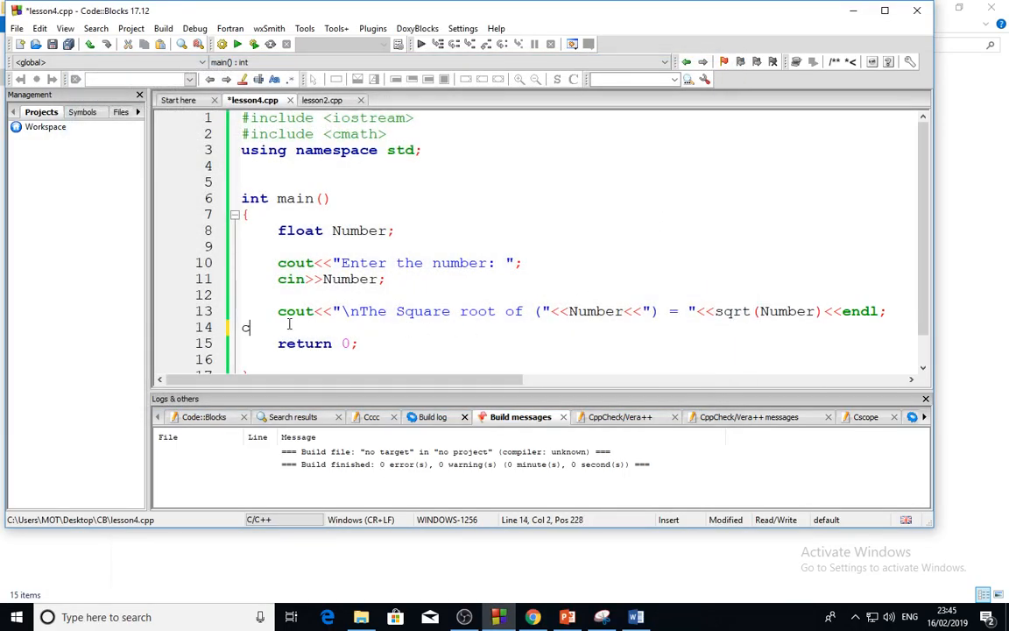
text(out<<)
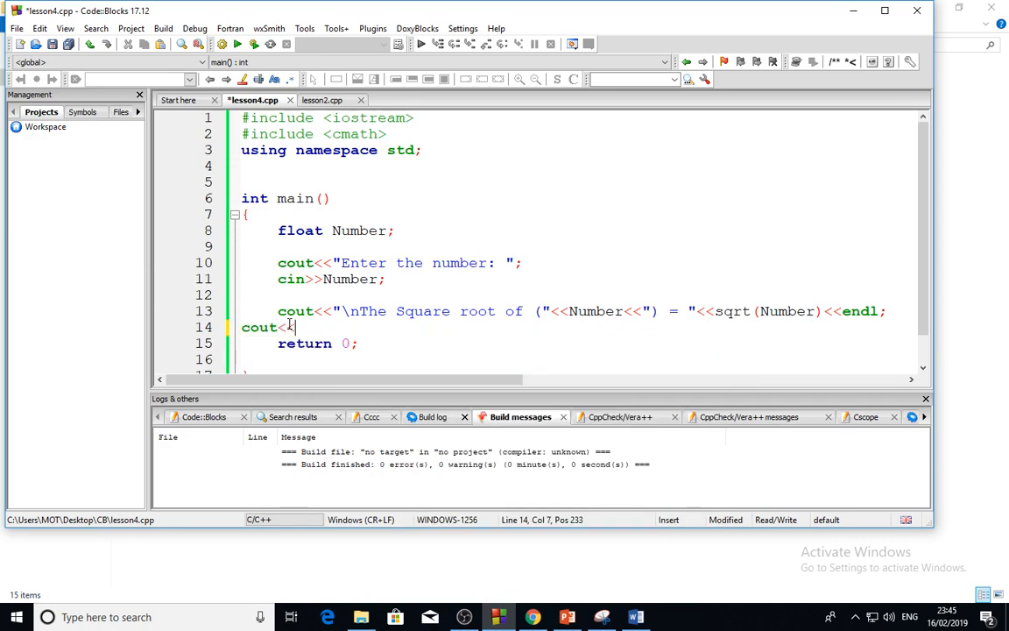
text("\)
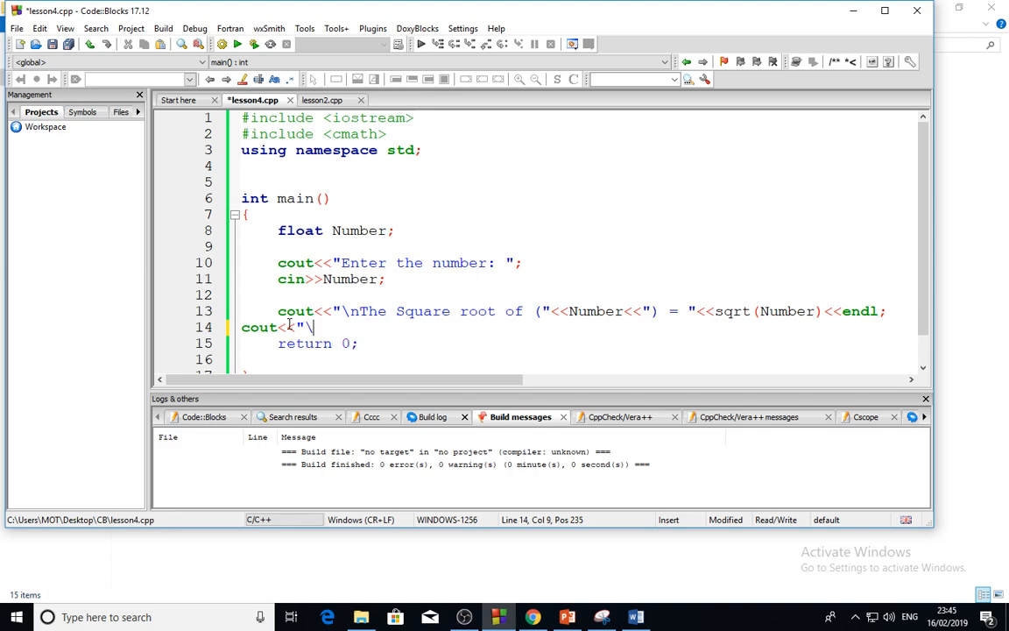
text(n"<<Number)
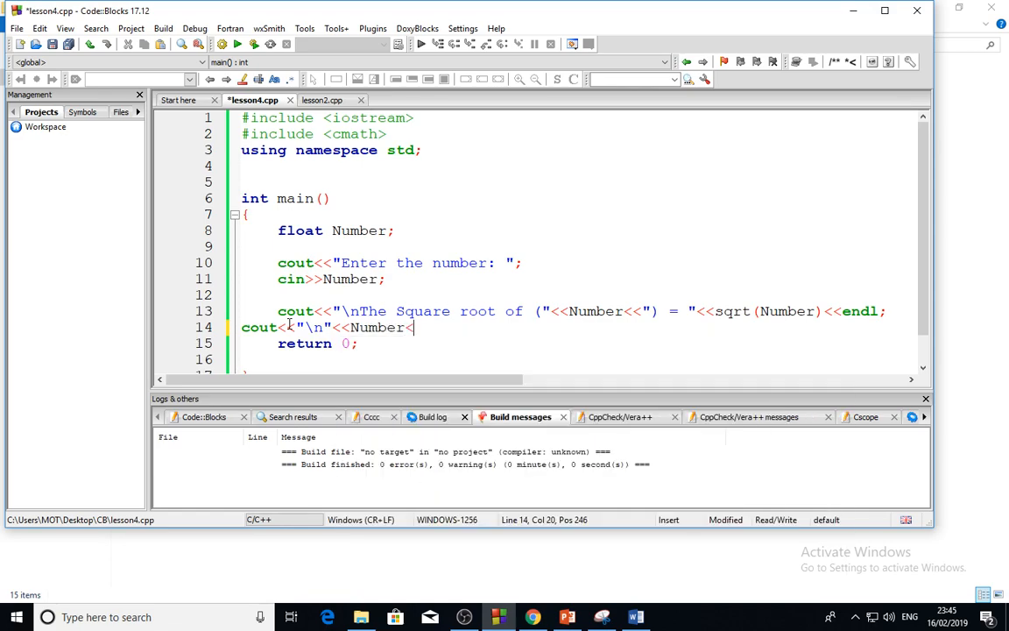
text(<)
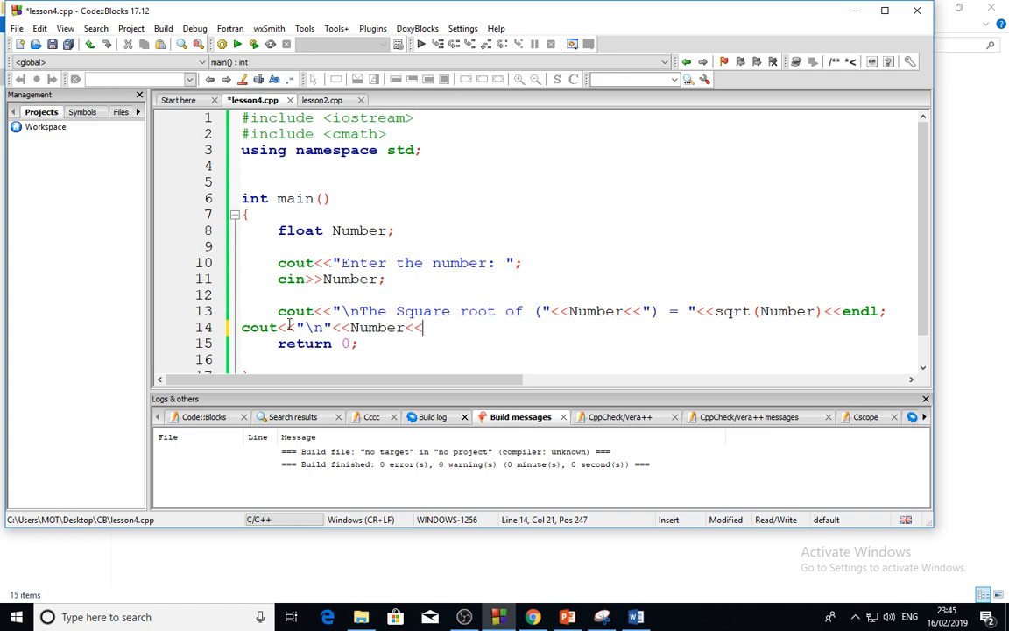
text(")
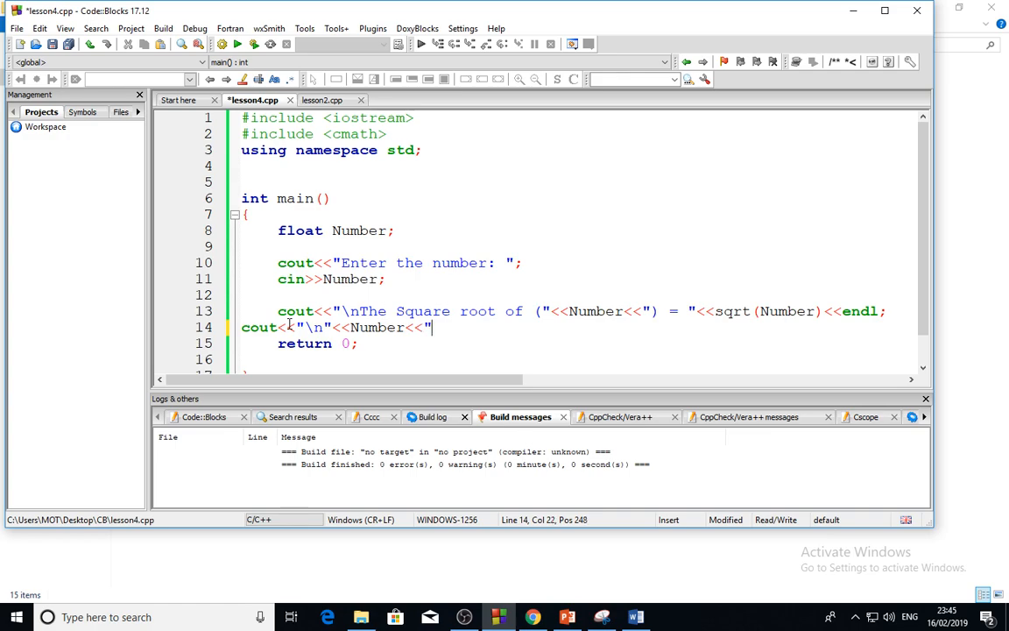
text(^2)
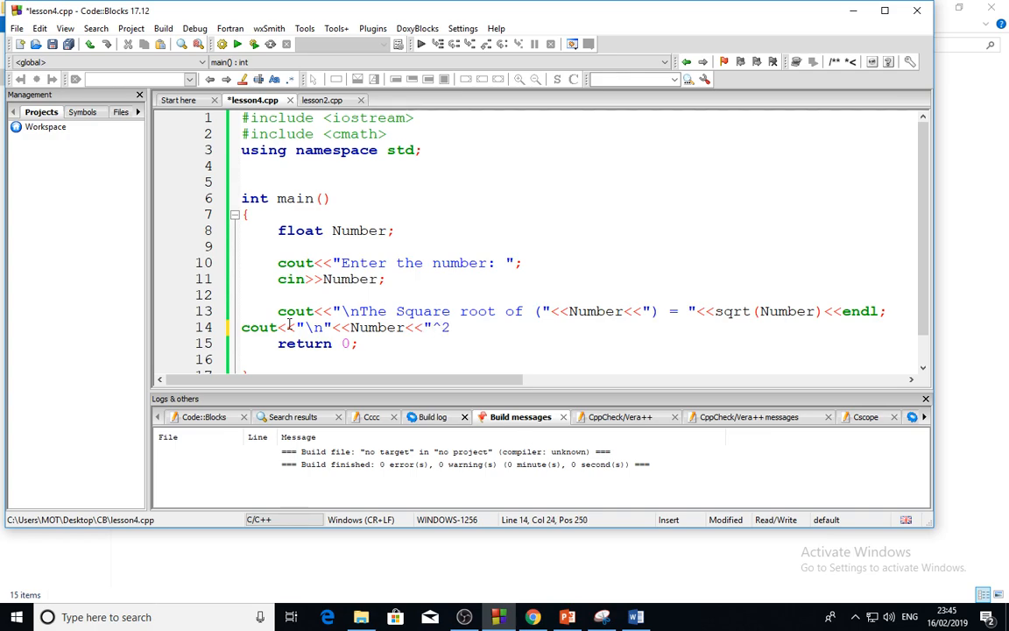
text(")
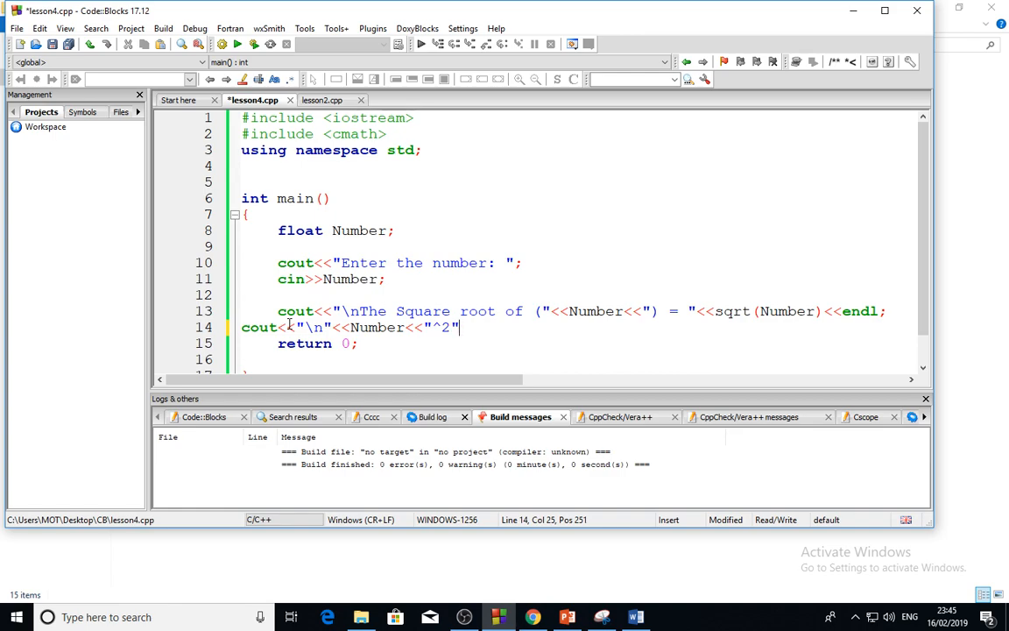
key(Backspace)
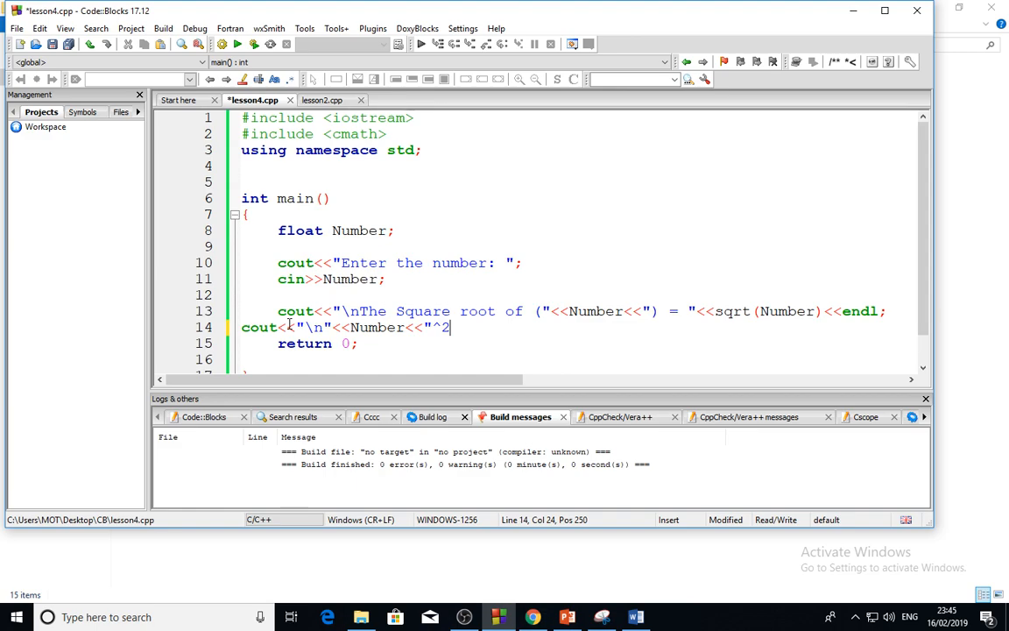
text(= ")
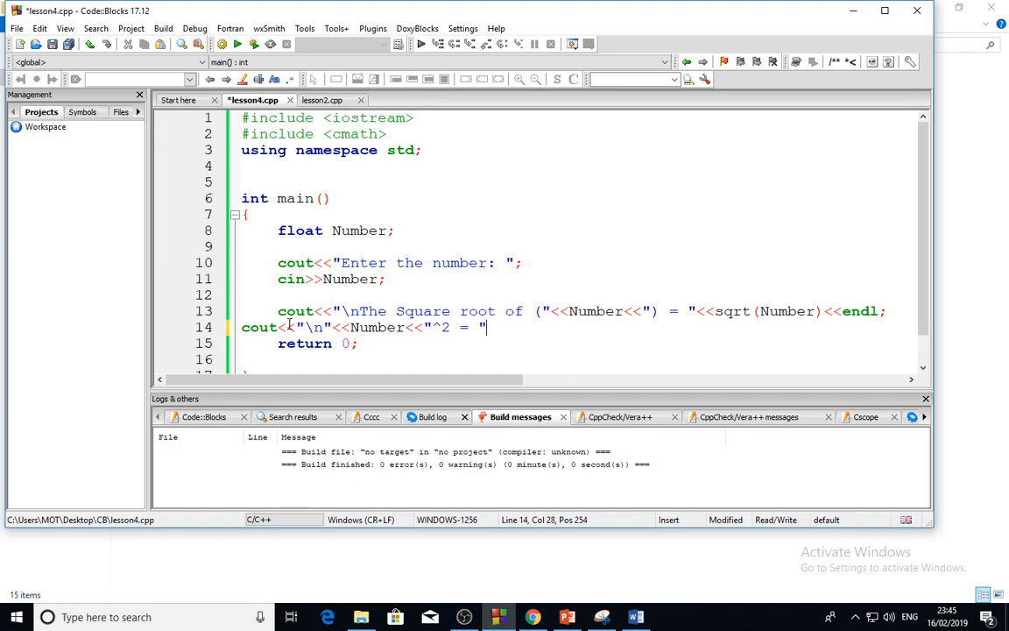
Append <<pow(Number,2) so the line prints the number's square.
text(<<)
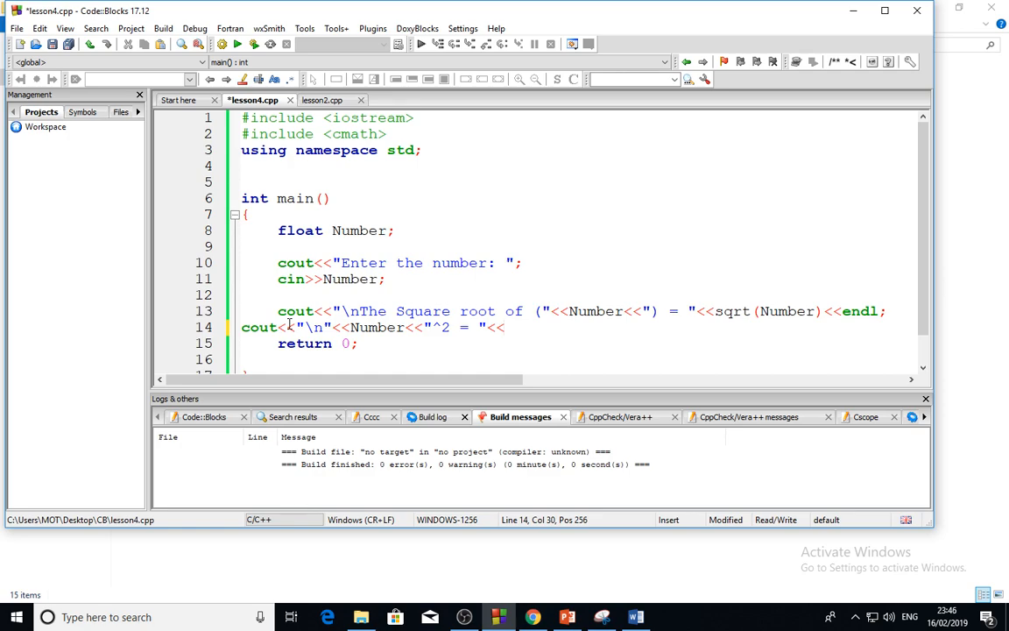
text(pow()
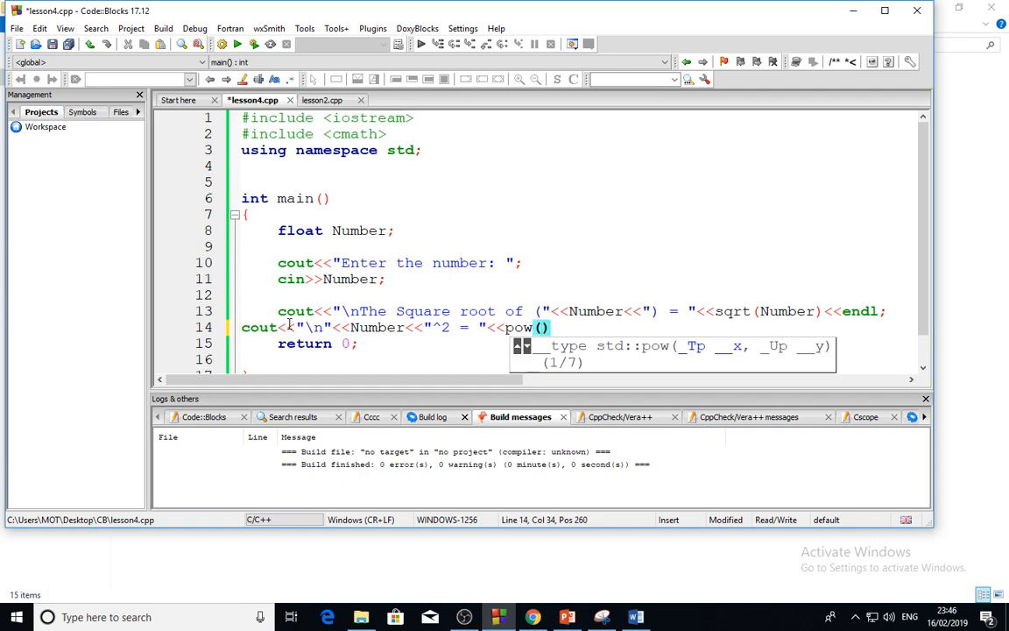
text(Number)
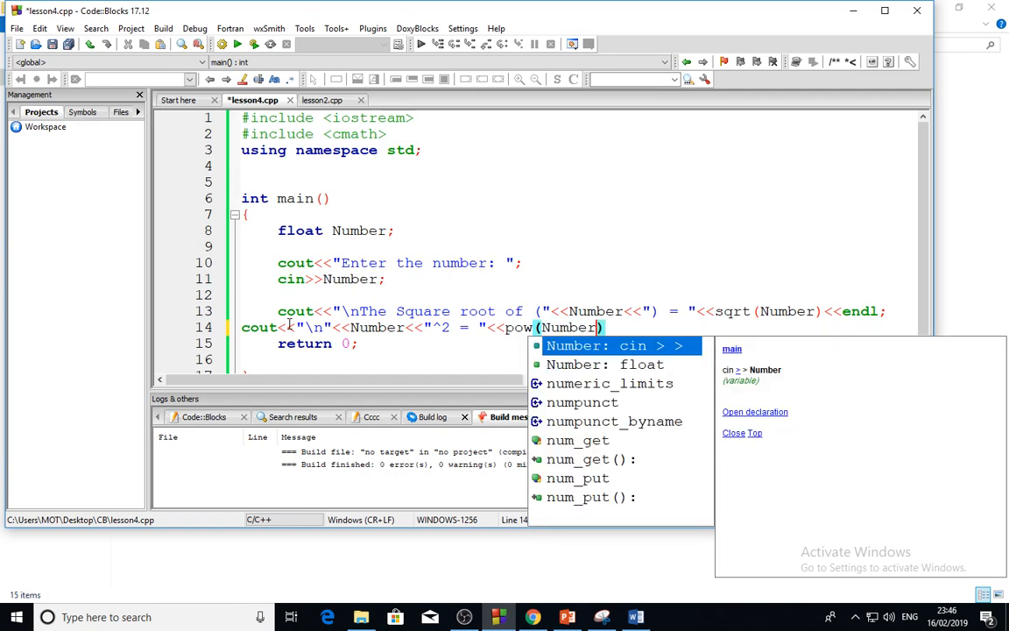
text(,)
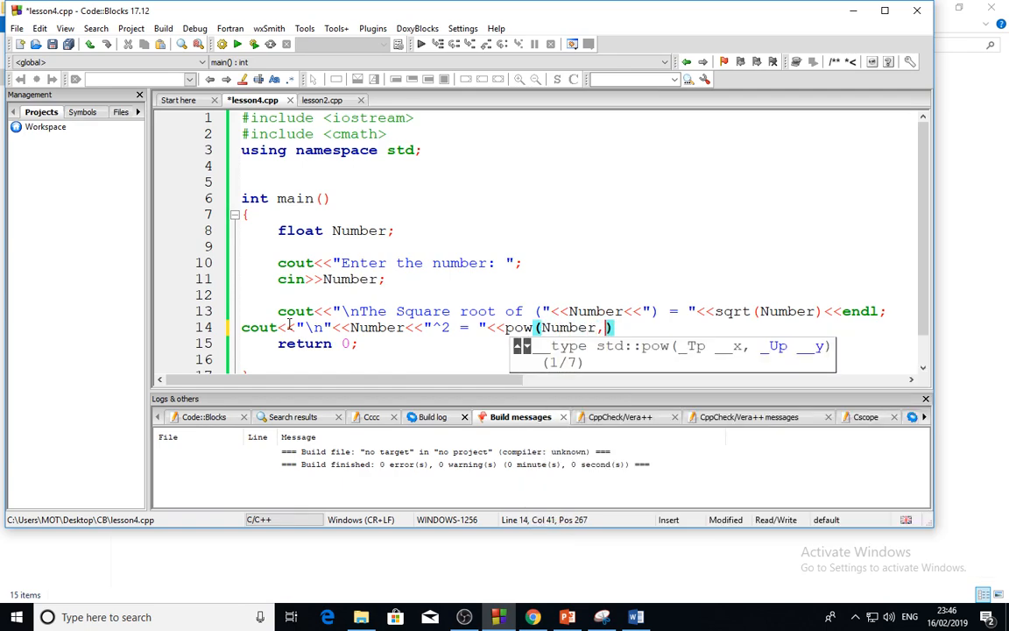
text(2)
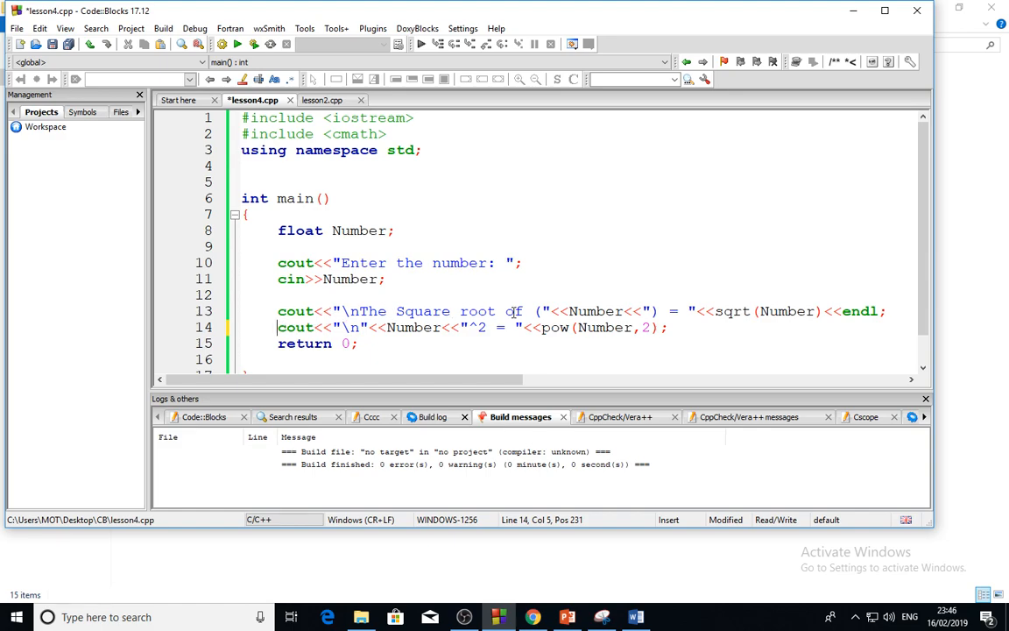
mouse_move(554, 351)
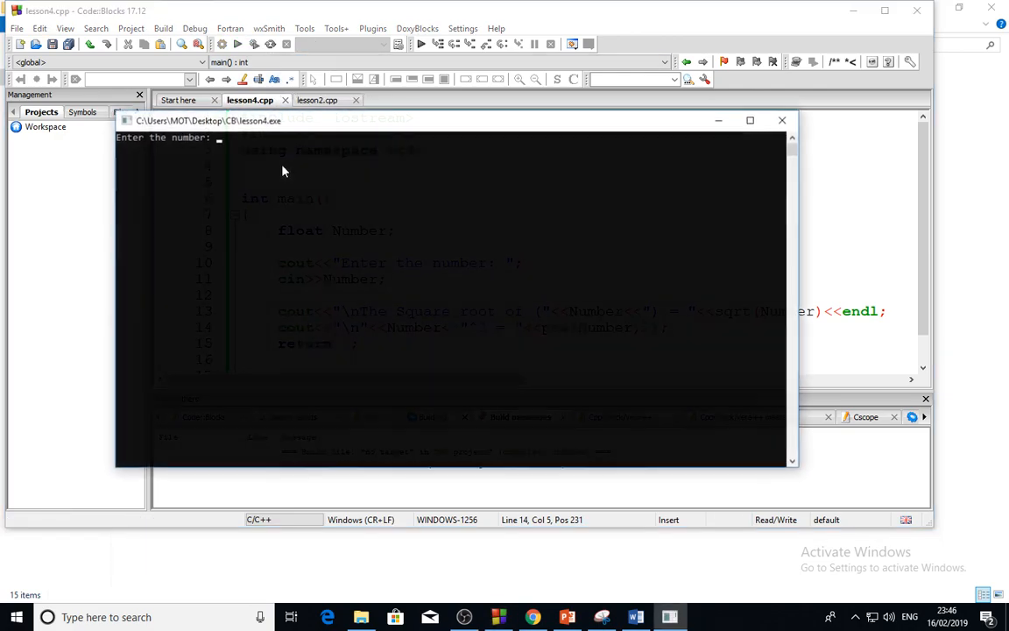
Enter 4 in the console to get square root 2 and 4^2 = 16.
text(4)
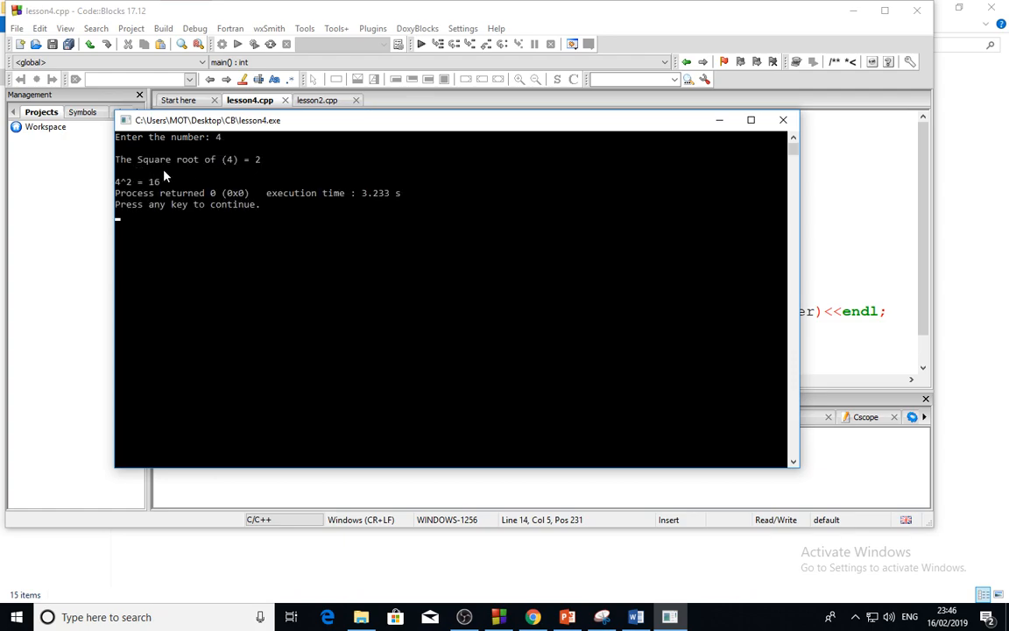
mouse_move(235, 171)
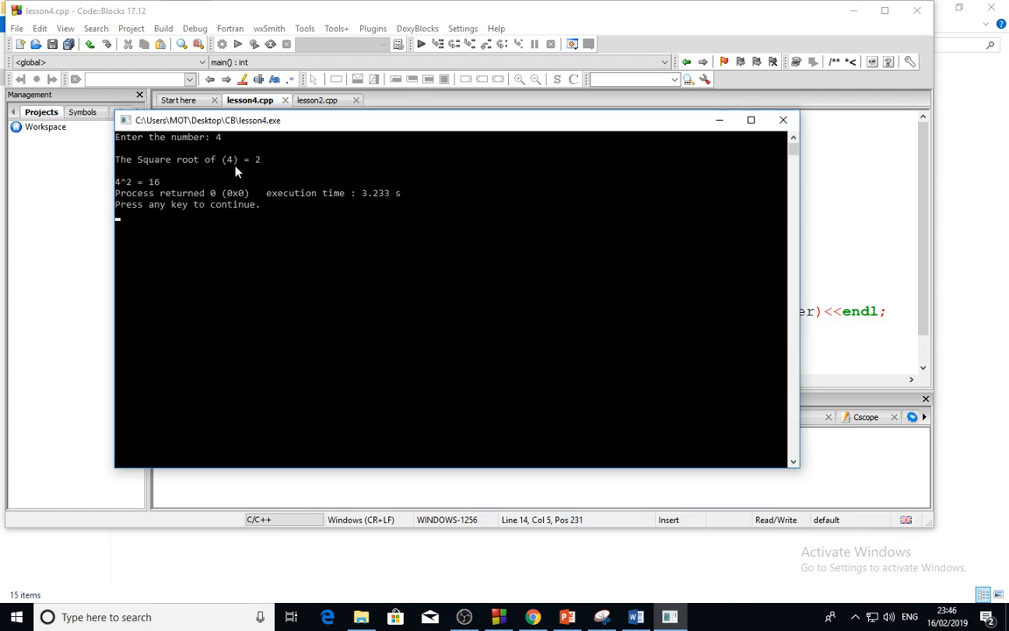